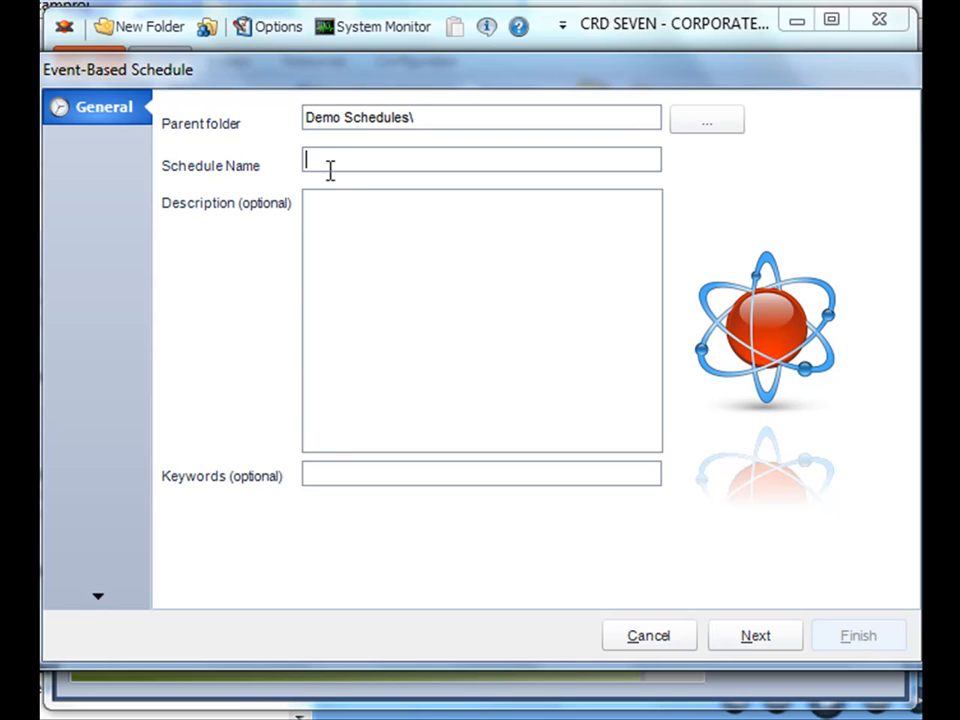
mouse_move(125, 412)
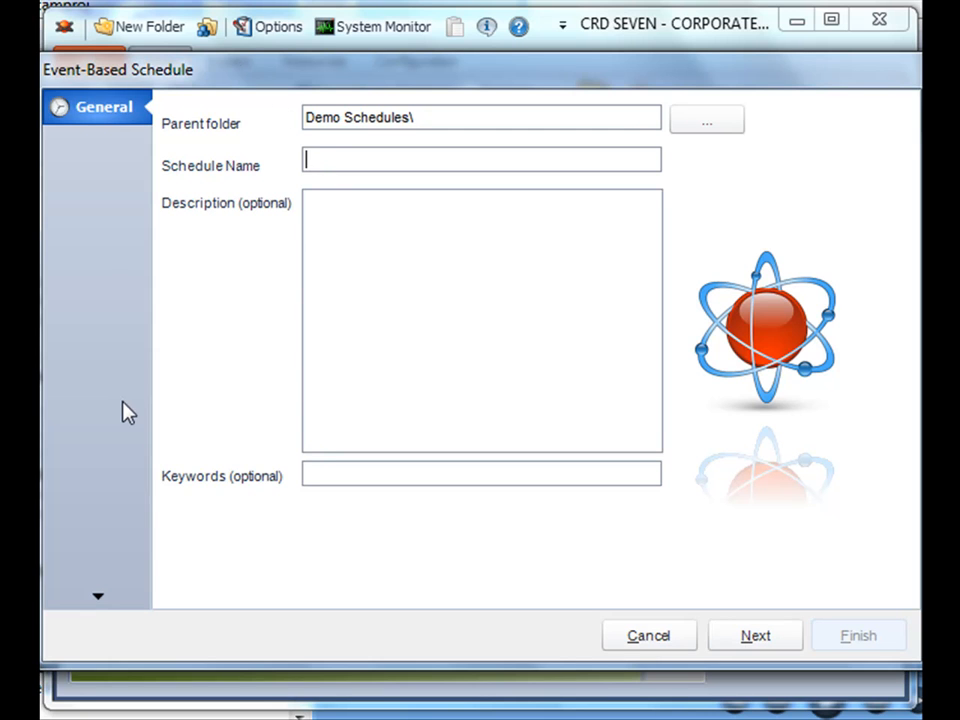
Enter name 'If Myfile Has changed', a file-modification description, and keywords 'Orders, Samples, Myfile'
text(If Myfile Has changed)
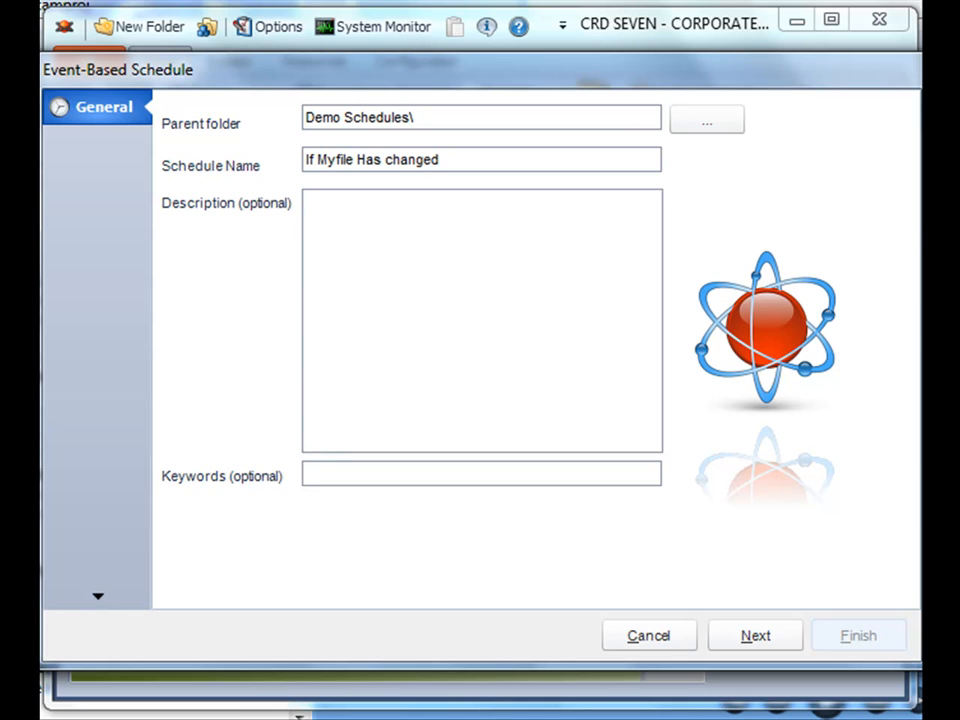
text(This will Execute a scheudle if a file has been modified)
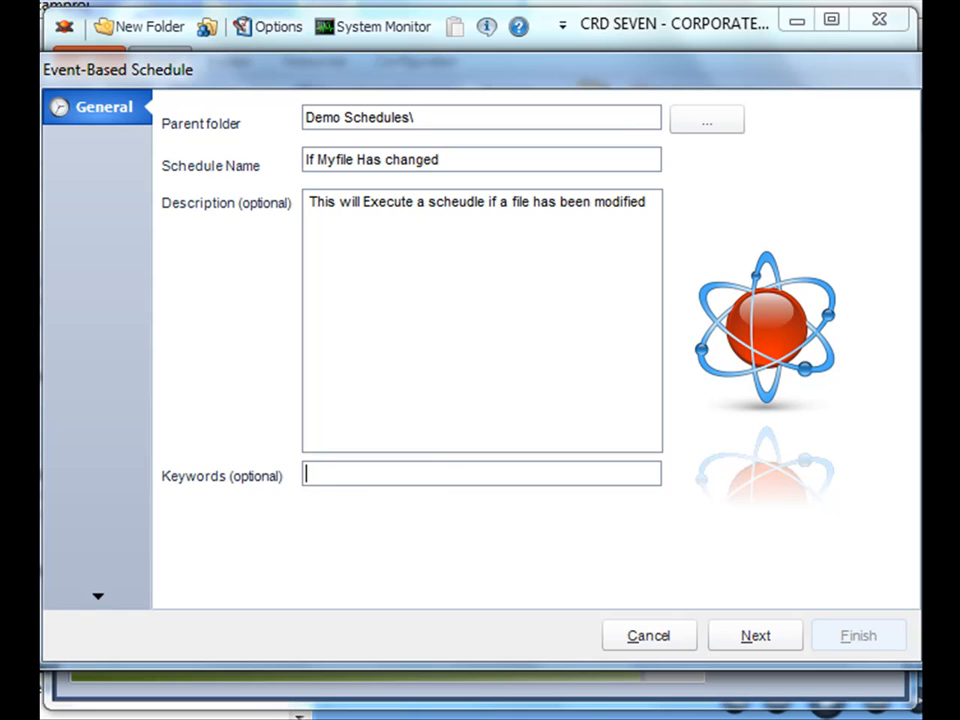
text(Orders, Samples, Myfile)
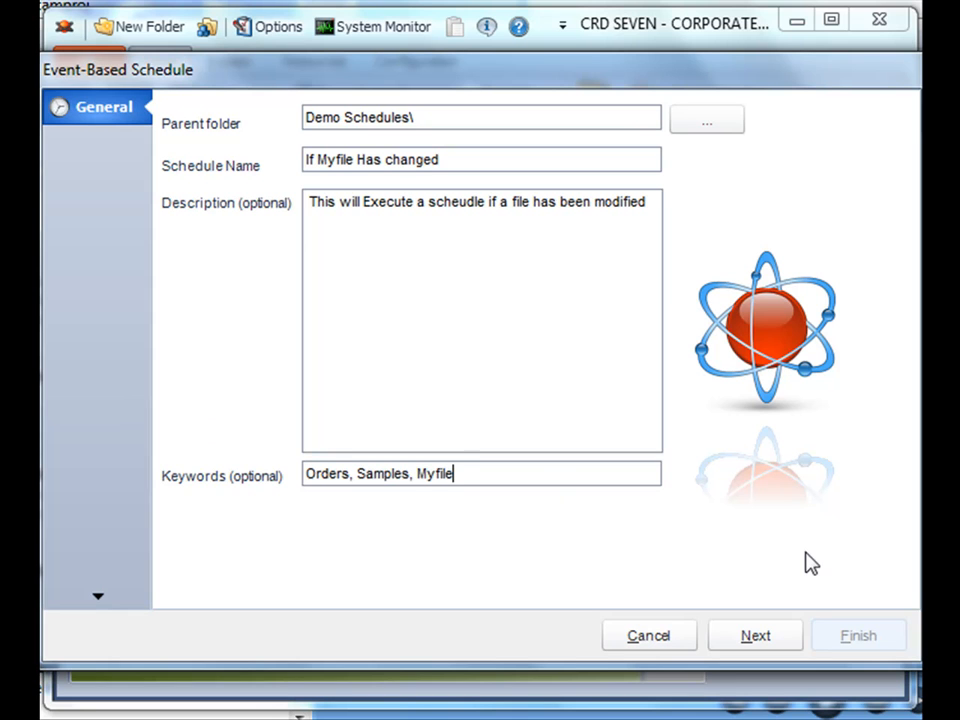
Advance the event-based schedule wizard to the empty Conditions page
click(755, 635)
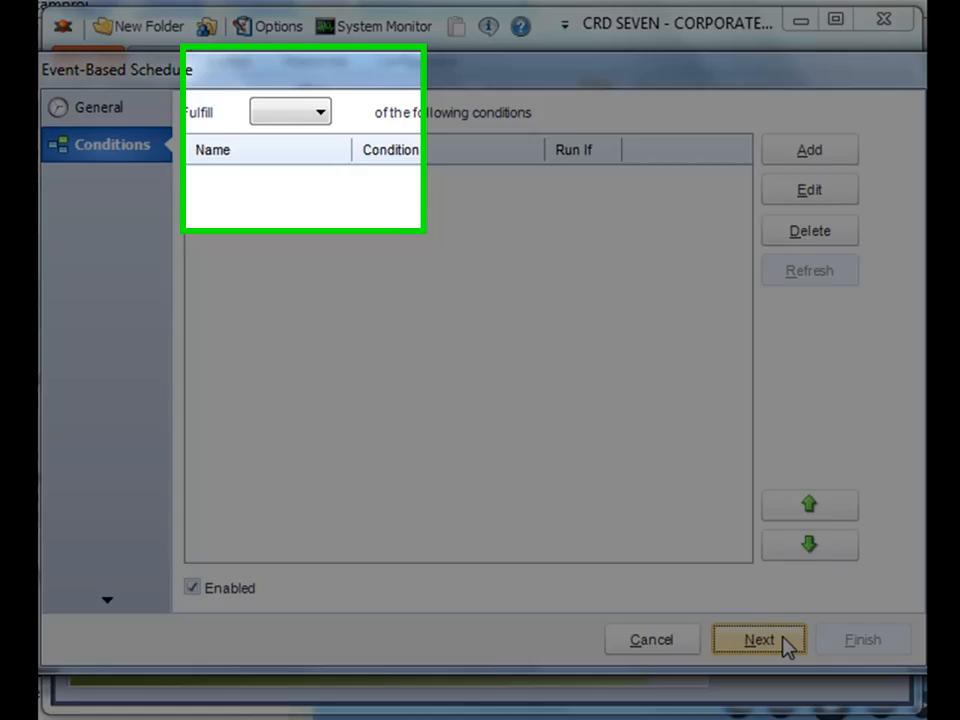
click(314, 111)
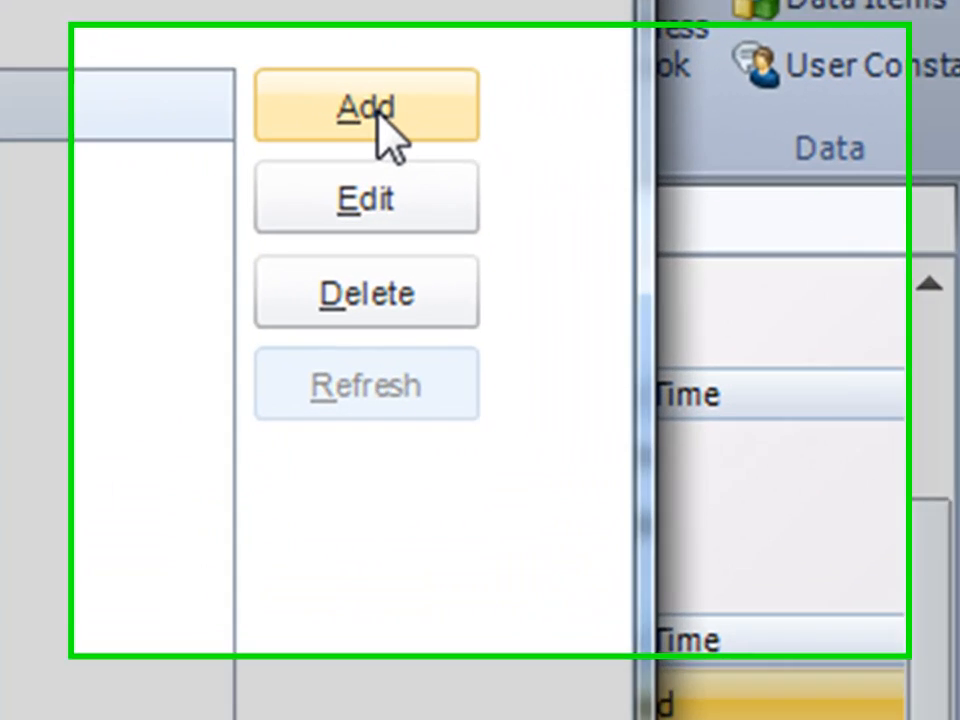
Add a 'File has been modified' condition 'If Myfile has changed', TRUE, watching C:\Specified Folder\Myfile.txt
click(366, 108)
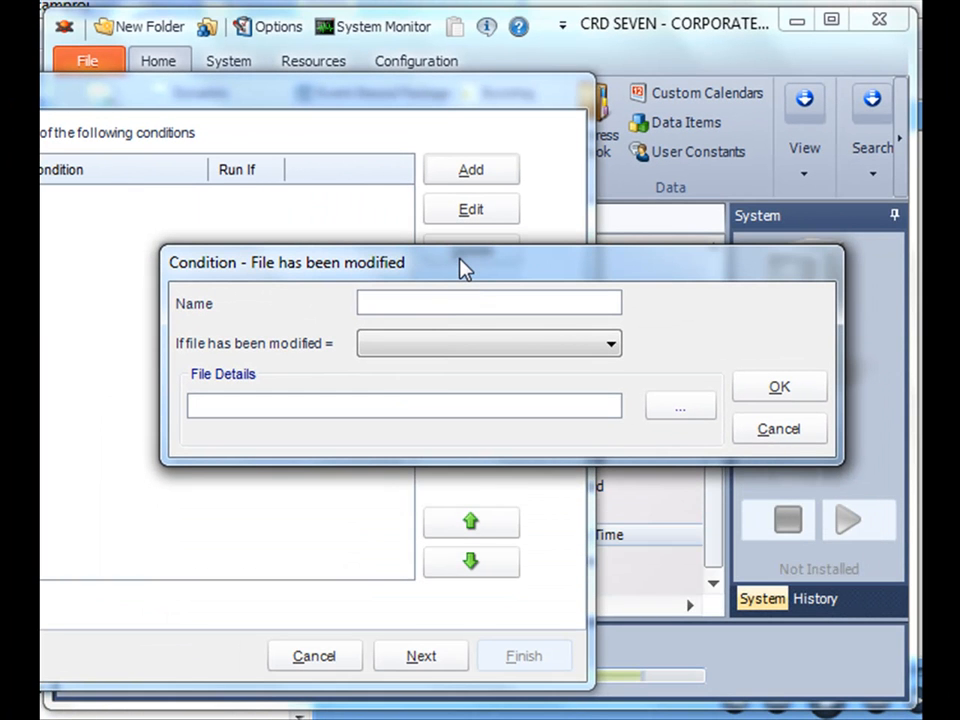
text(If Myfile has changed)
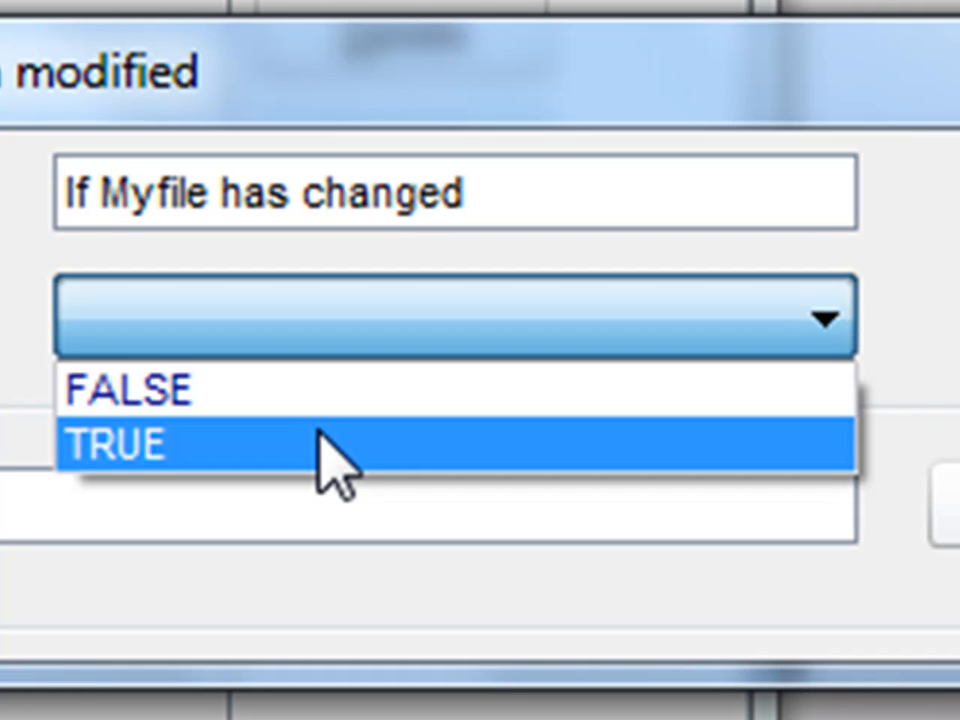
click(120, 443)
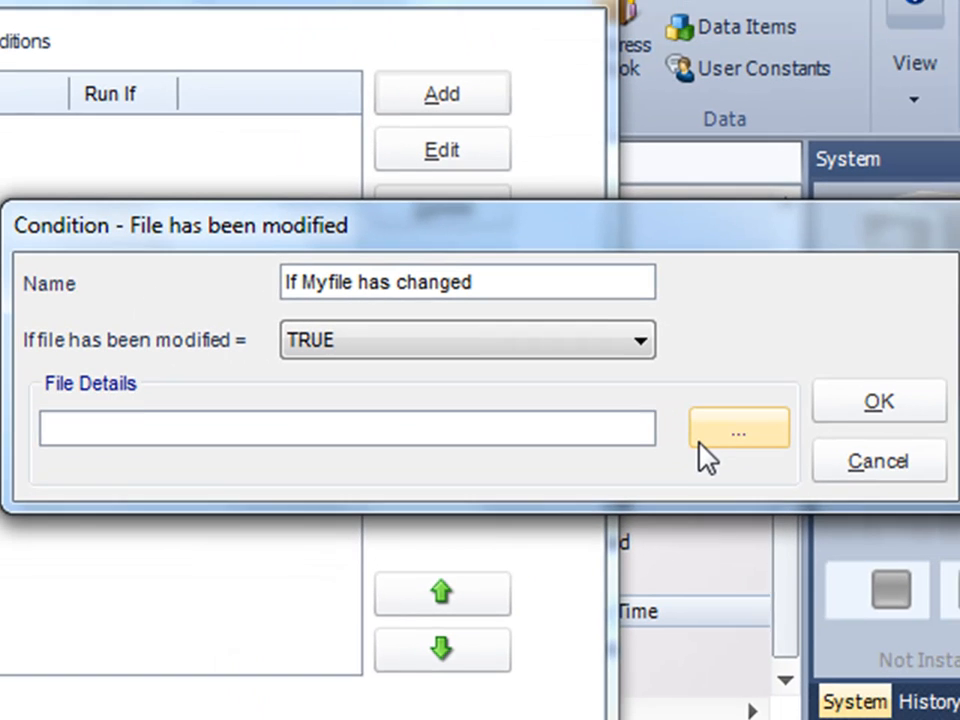
click(740, 428)
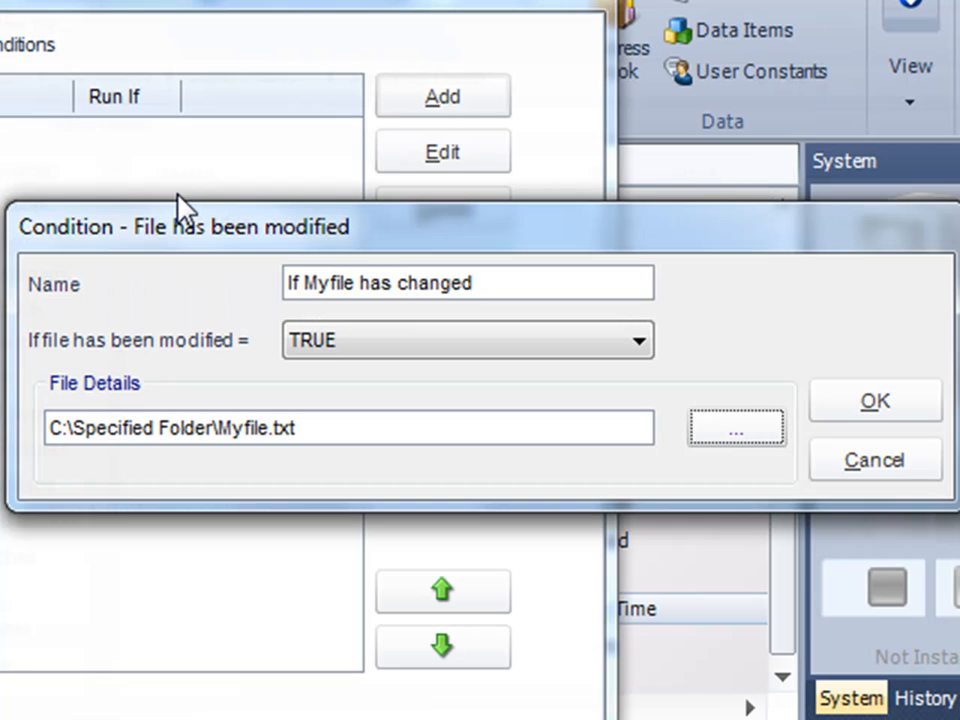
mouse_move(360, 233)
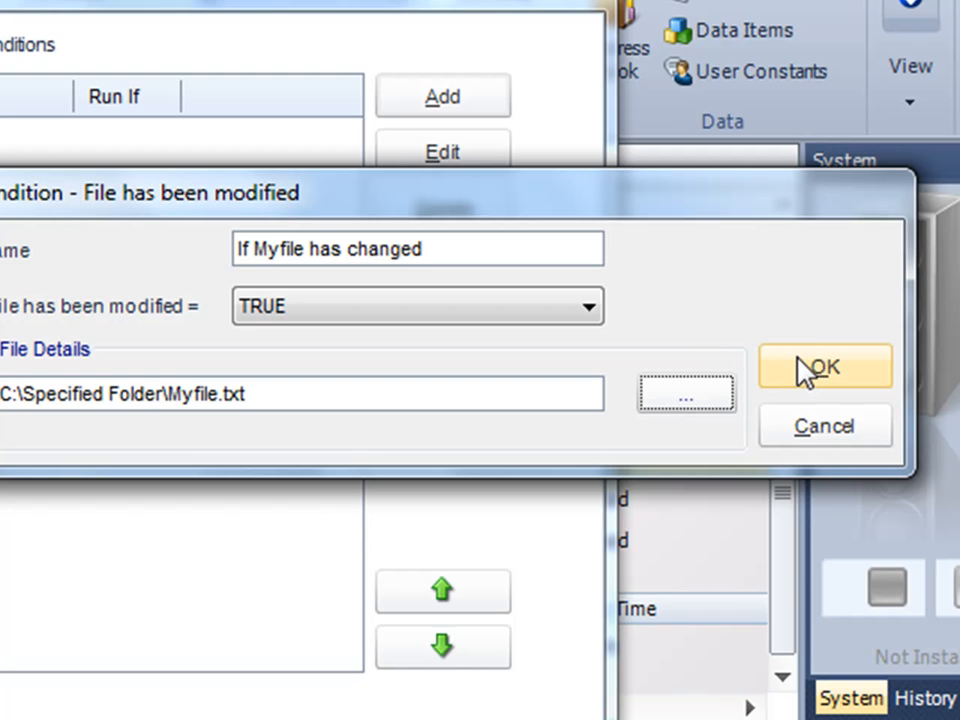
Confirm the 'If Myfile has changed' condition so it appears as FILE HAS BEEN MODIFIED, TRUE
click(824, 366)
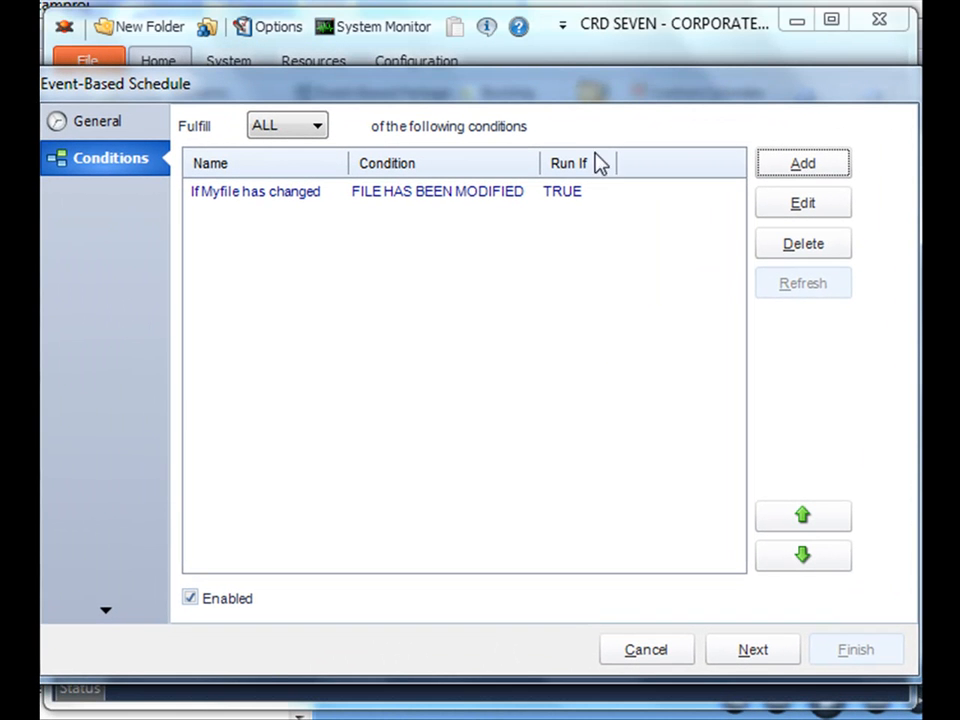
mouse_move(735, 360)
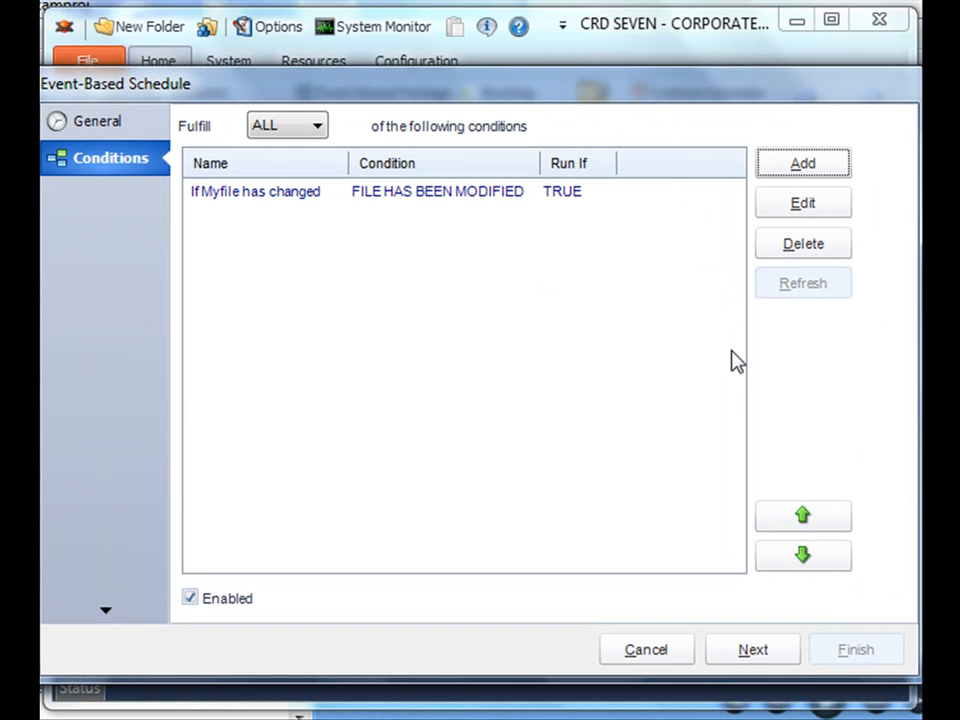
mouse_move(569, 349)
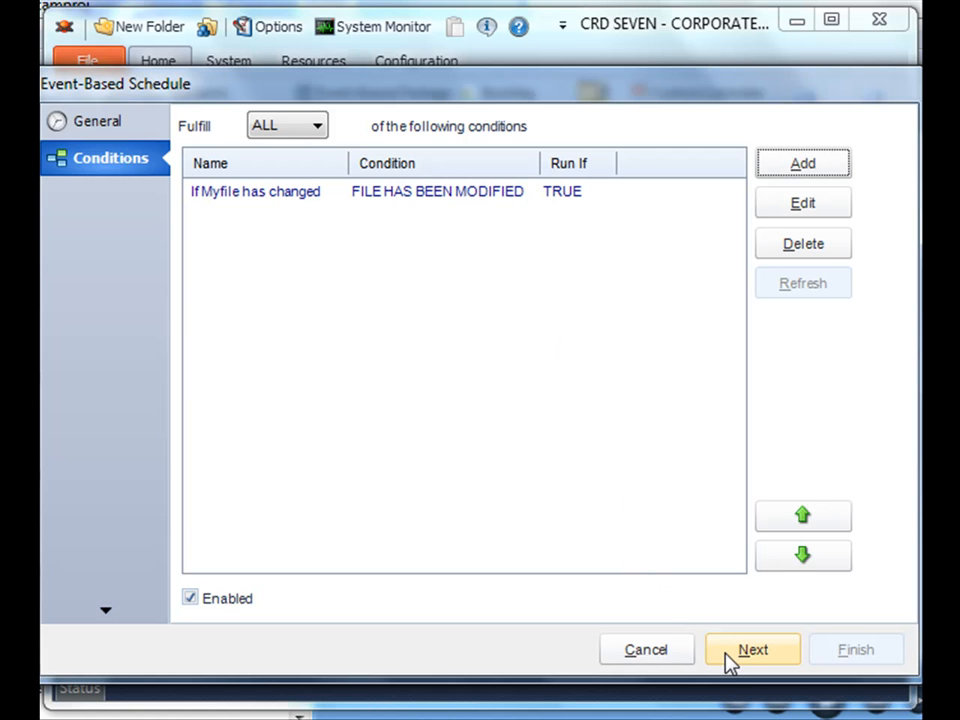
Choose Existing schedules as the report type and reach the Existing Reports folder tree
click(755, 649)
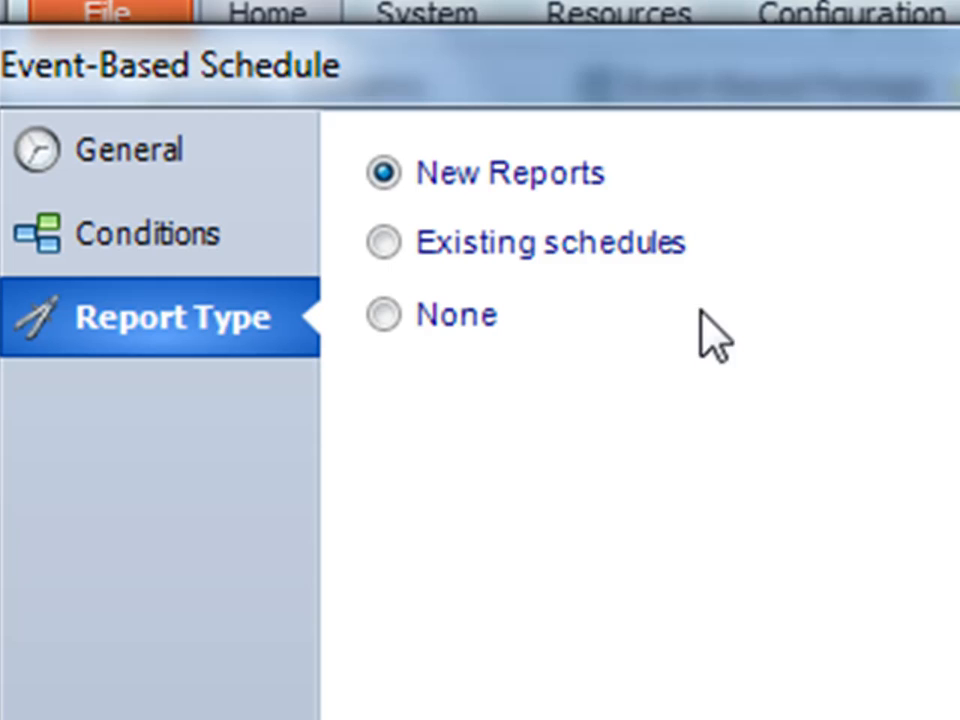
mouse_move(577, 195)
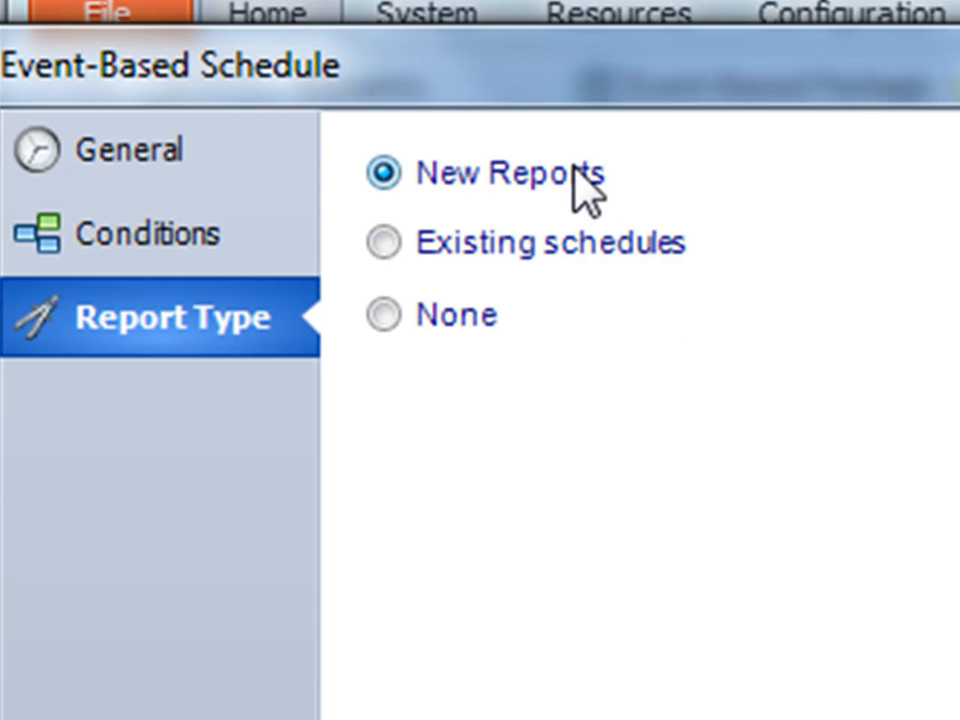
mouse_move(440, 195)
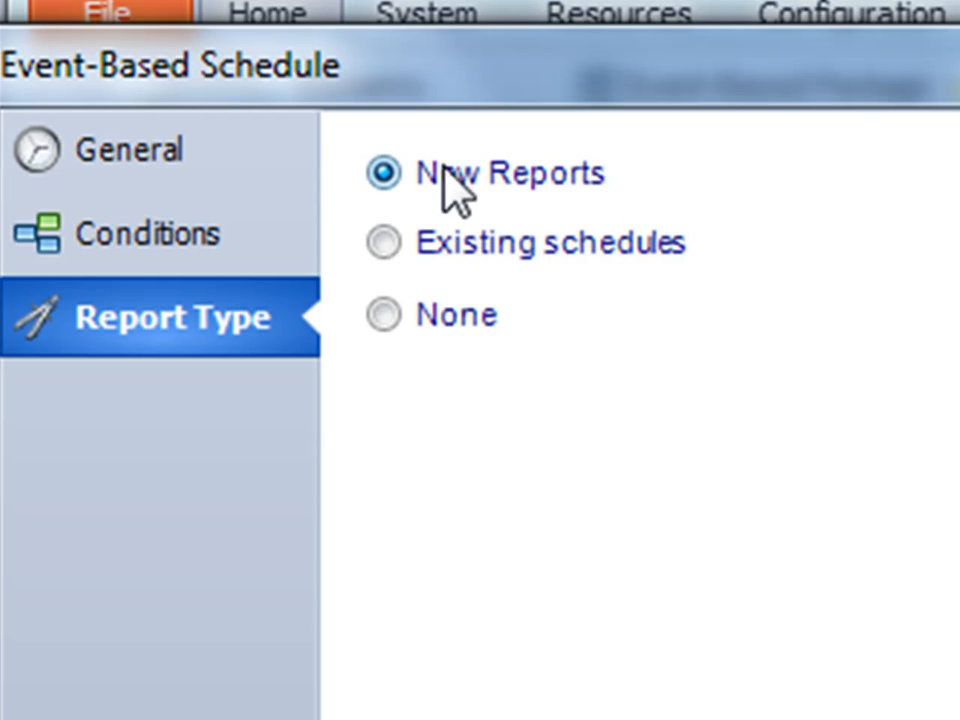
mouse_move(435, 232)
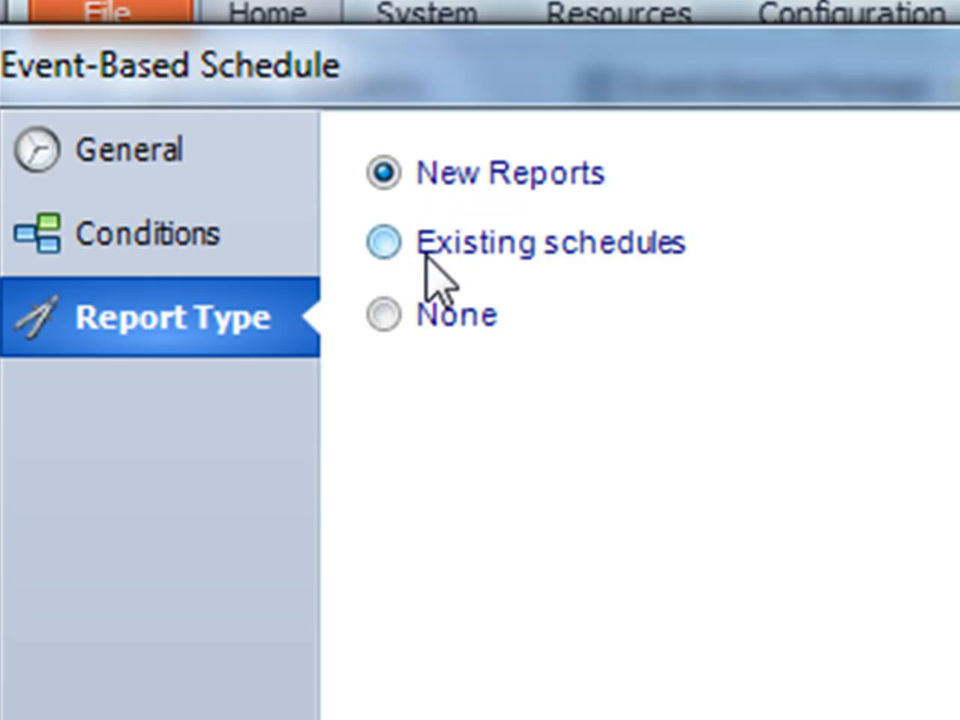
mouse_move(435, 260)
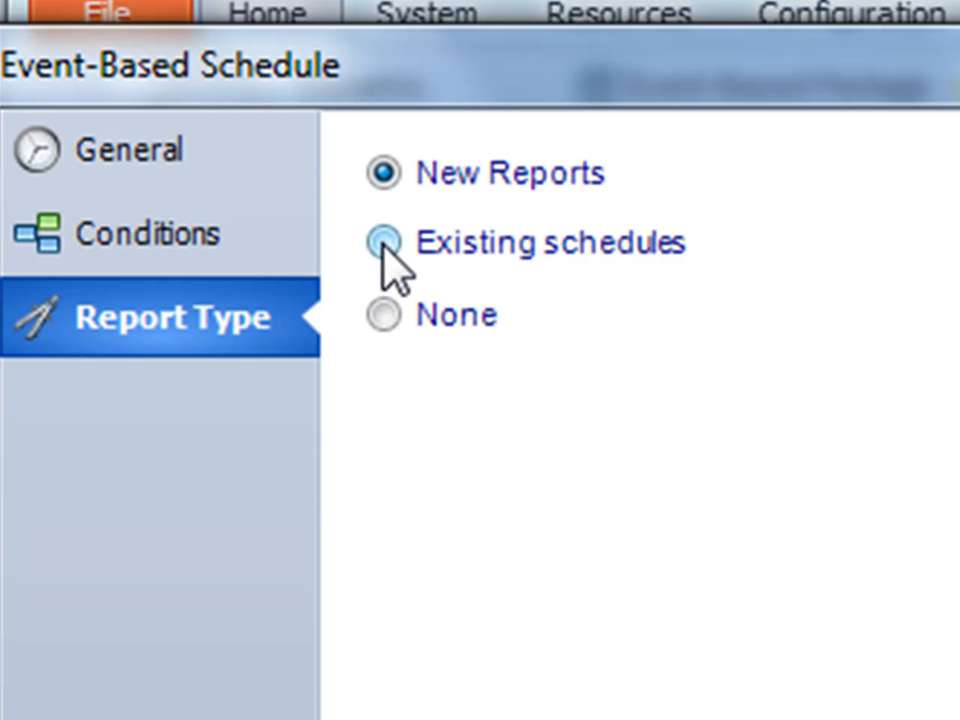
click(381, 243)
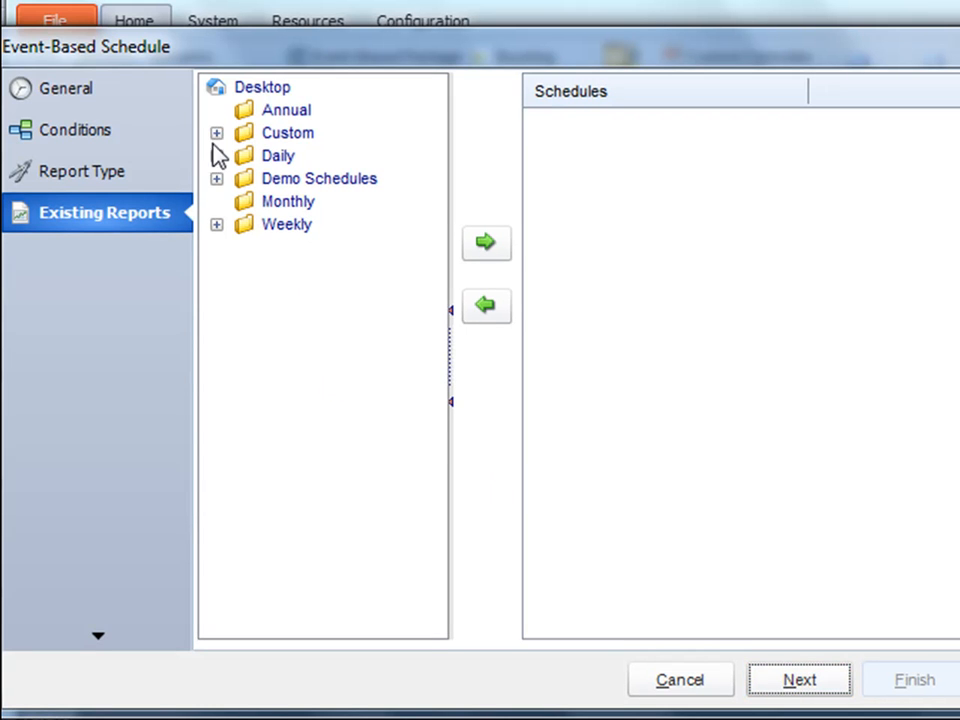
Add Merging 3 Doc Test, samplerpt.rpt and Add Owner Query to the triggered Schedules list
click(216, 155)
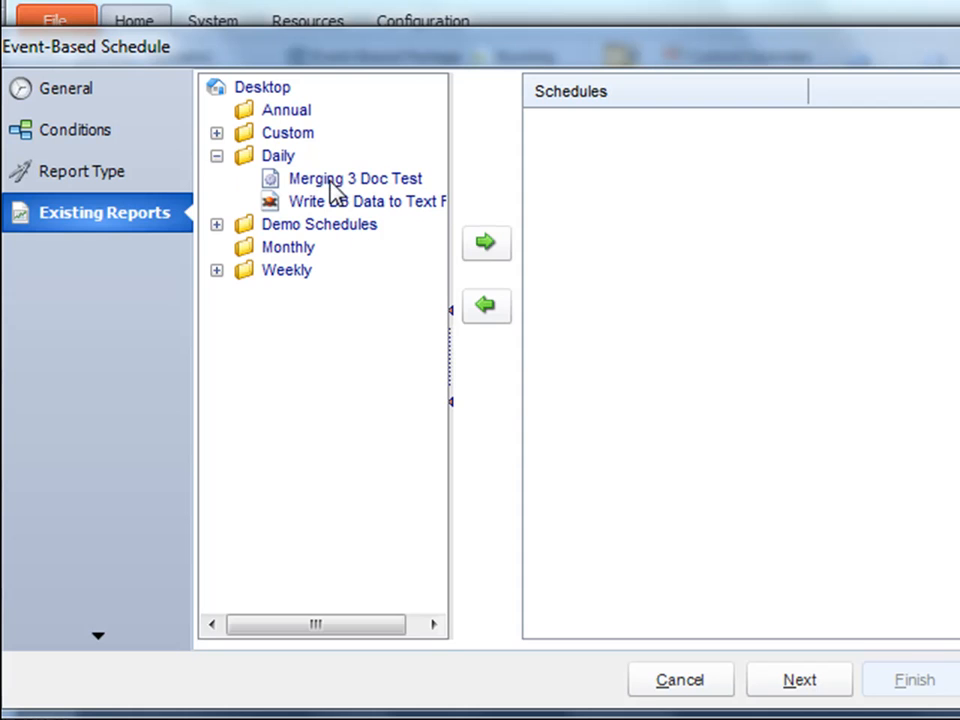
click(486, 243)
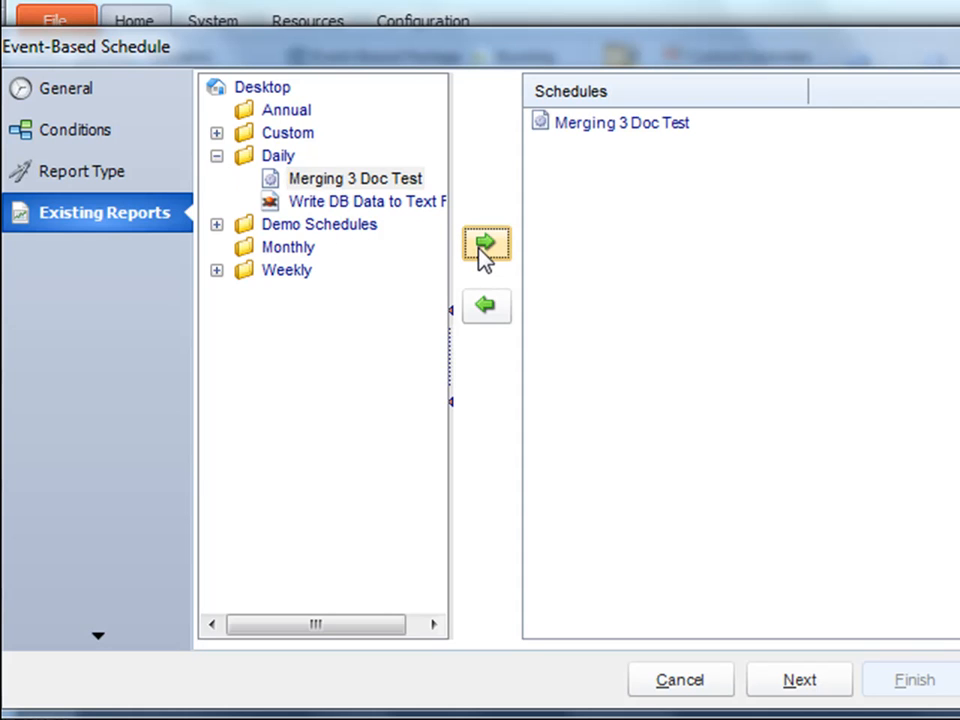
click(216, 224)
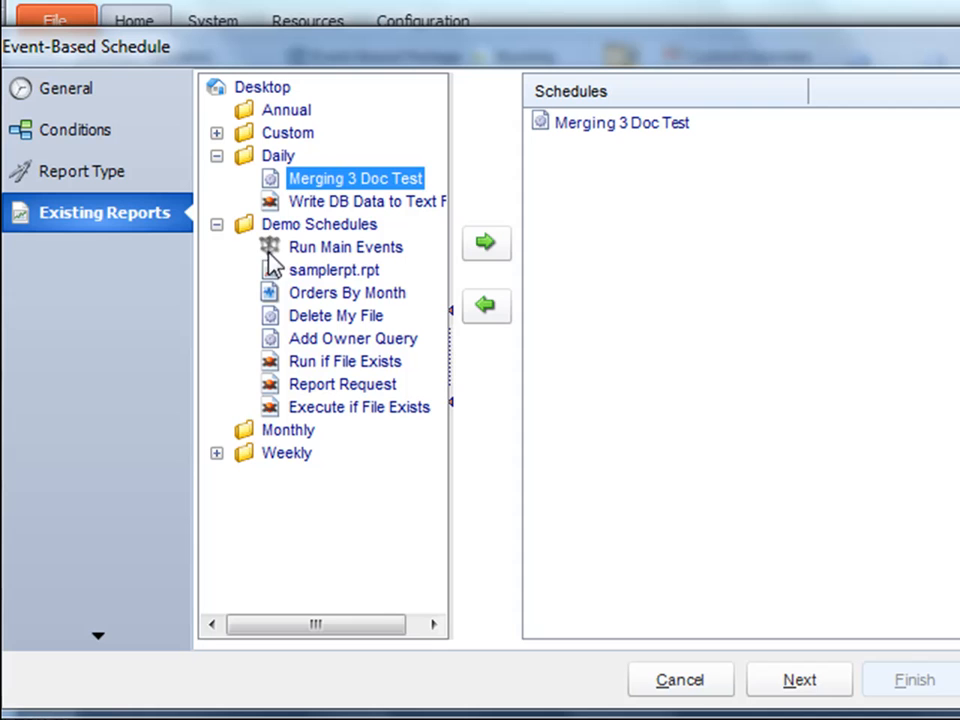
click(334, 270)
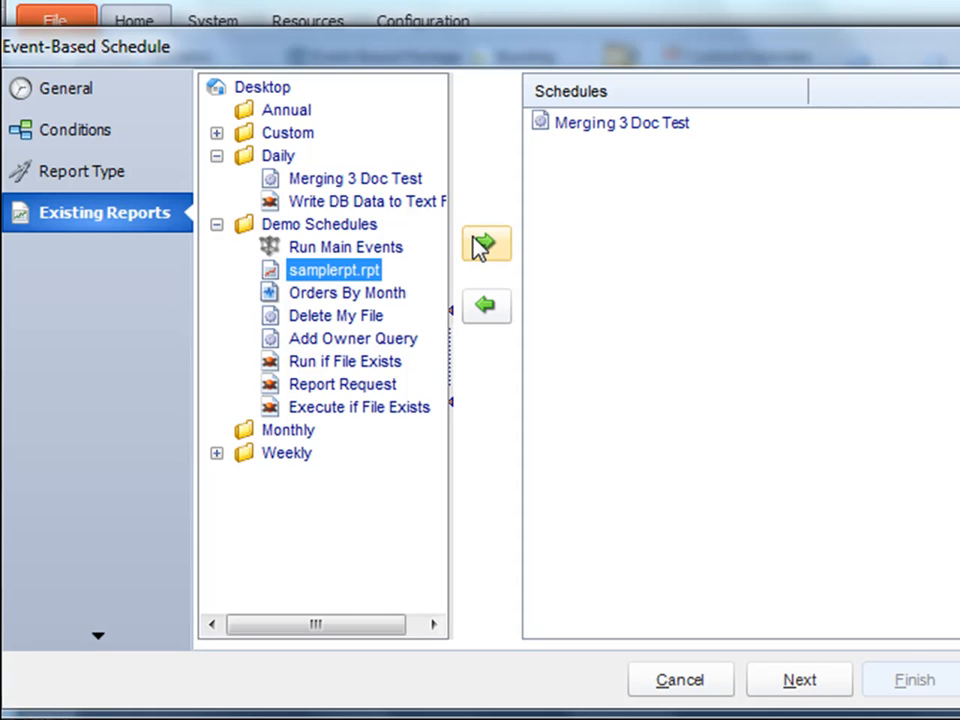
click(486, 244)
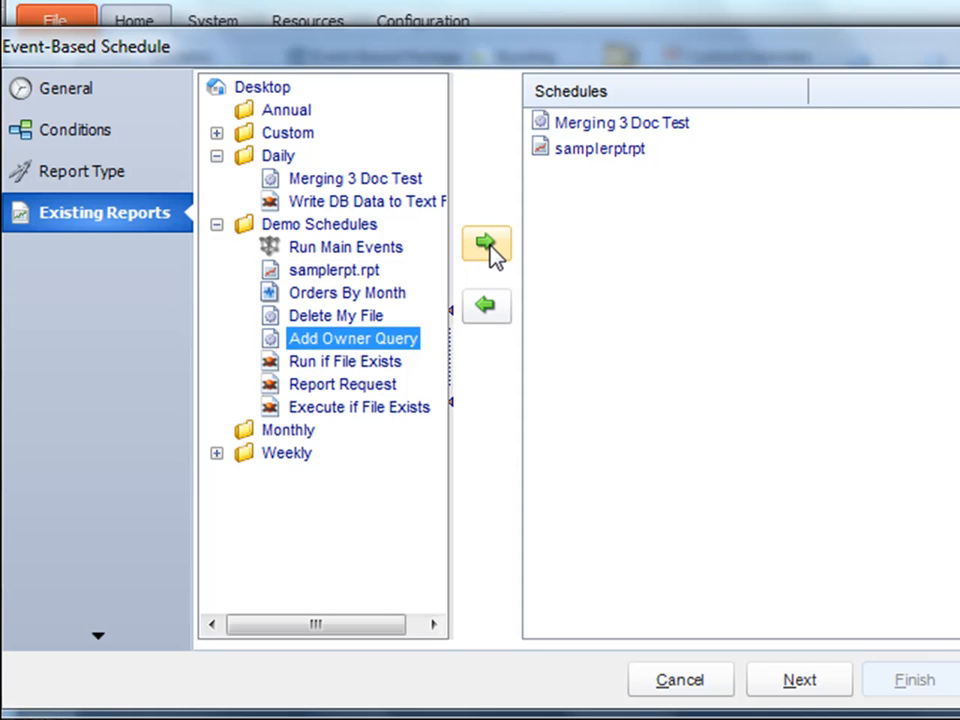
click(485, 244)
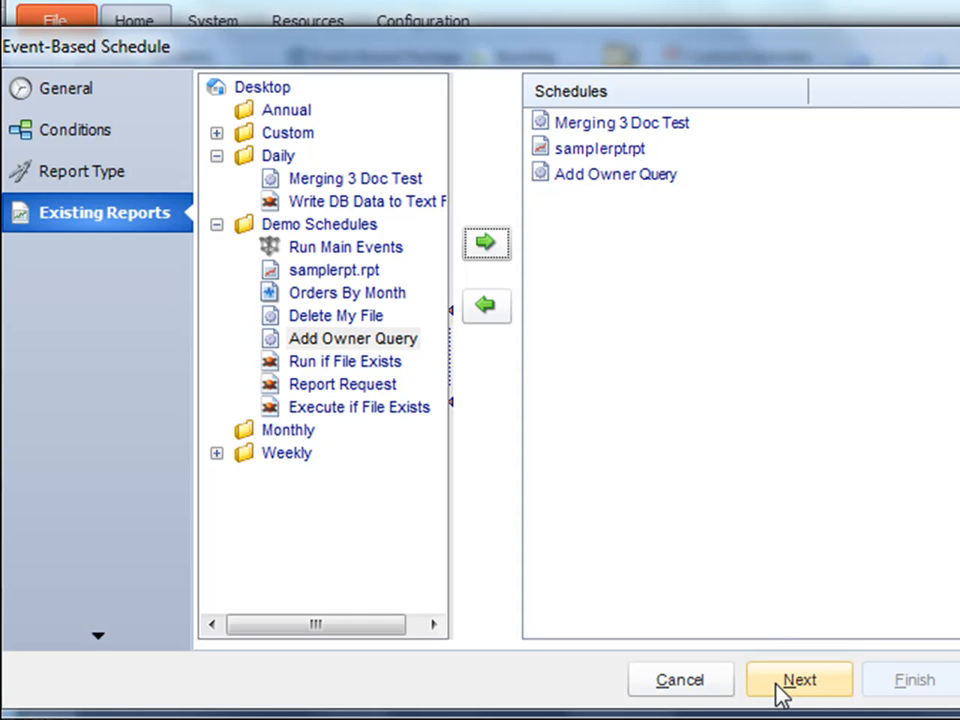
Enable custom hours of operation set to 'Monitor Friday and Saturday' on Exception Handling
click(798, 679)
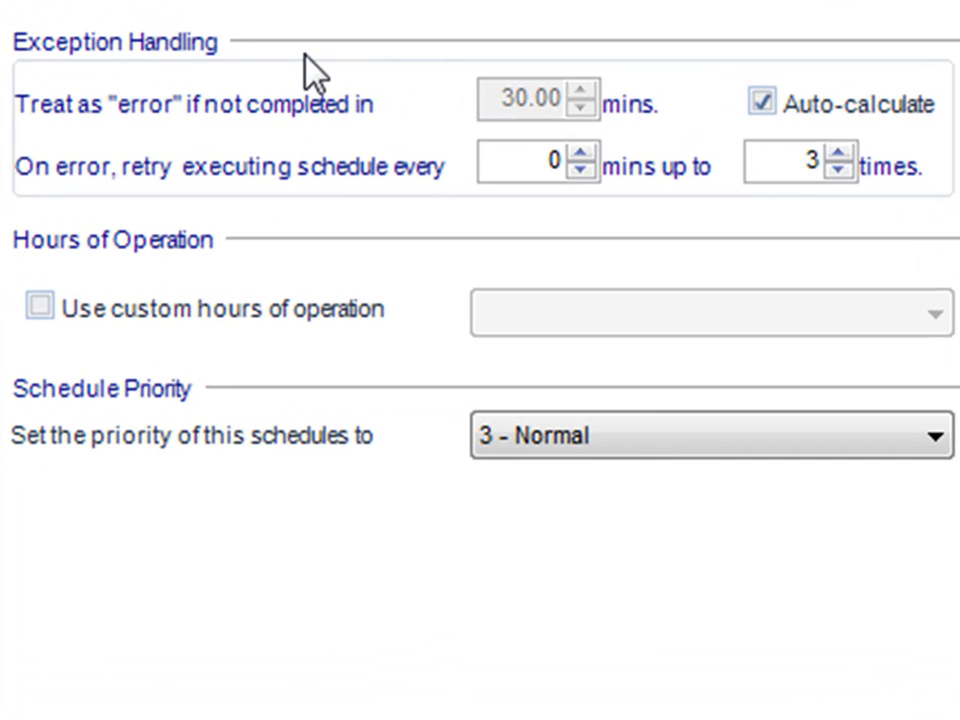
mouse_move(155, 65)
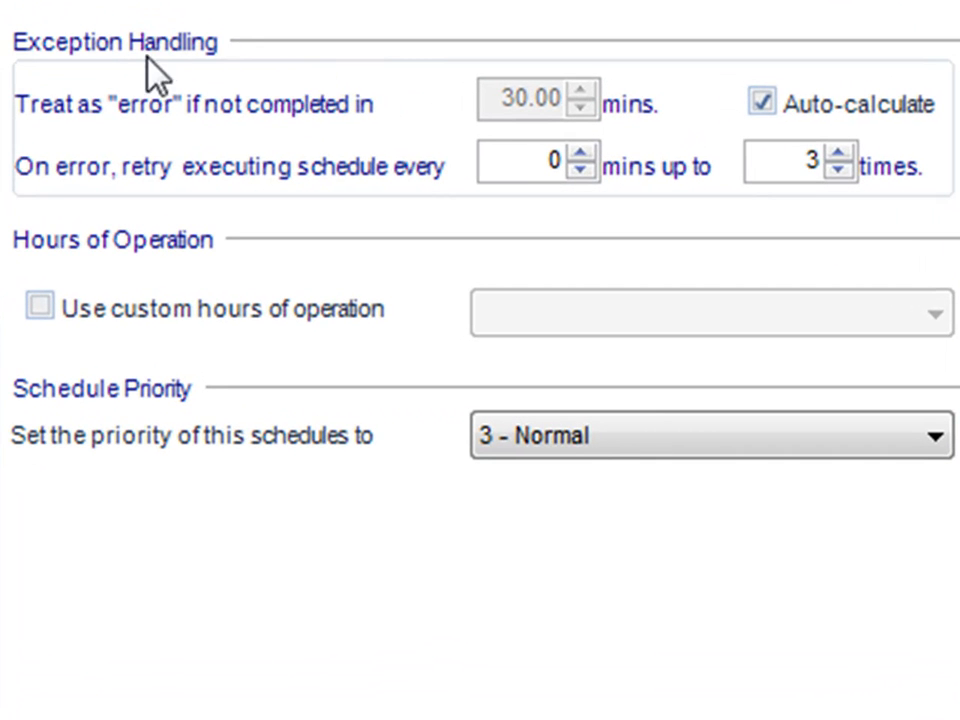
mouse_move(607, 100)
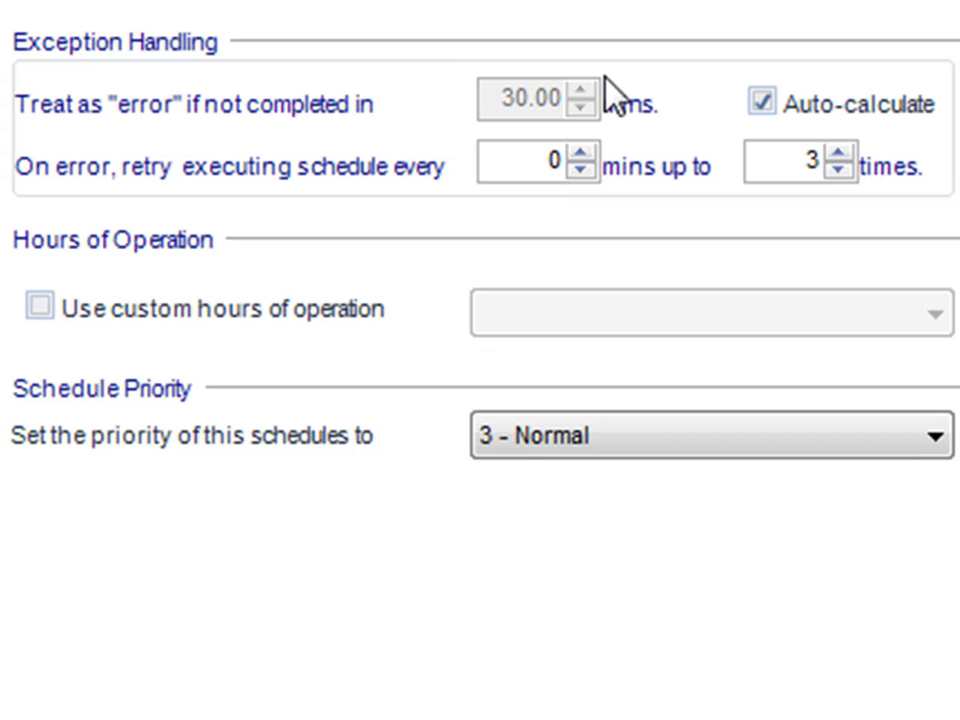
mouse_move(332, 147)
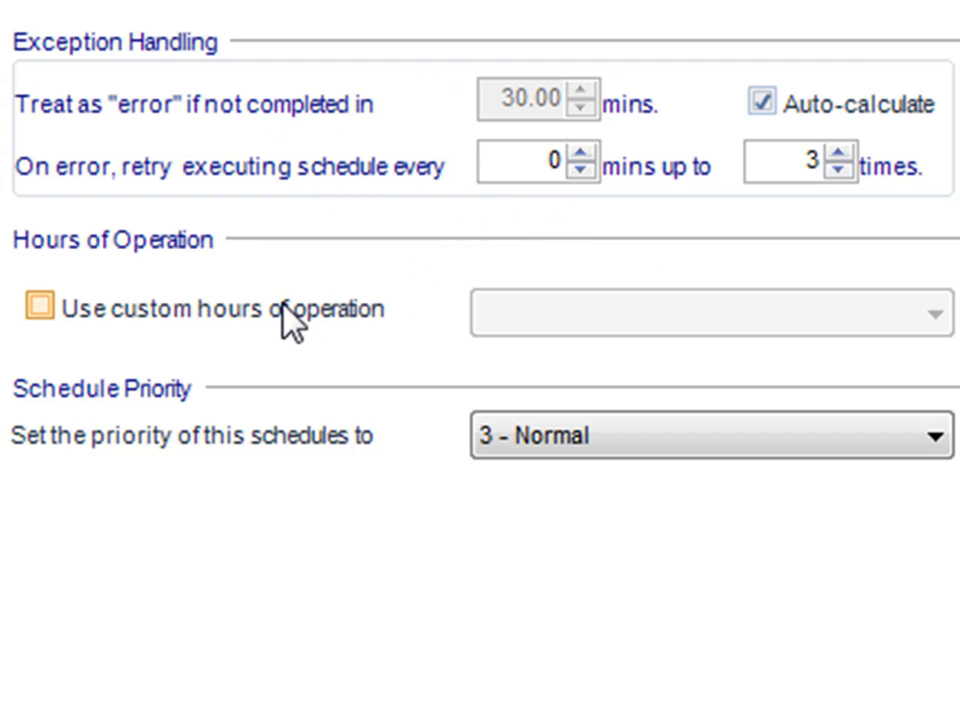
click(40, 308)
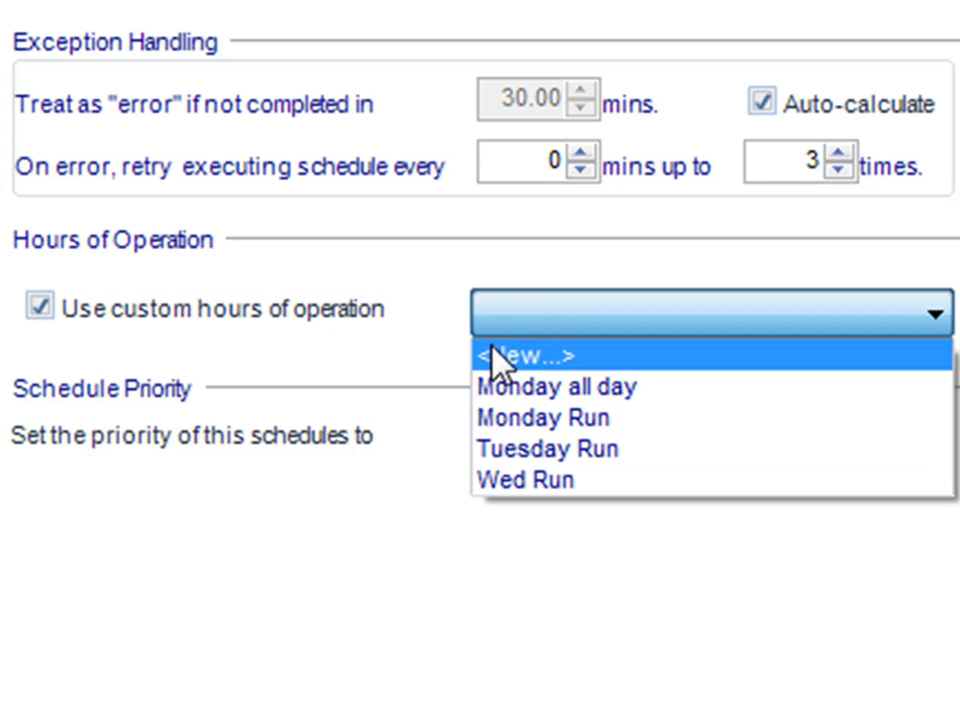
click(530, 356)
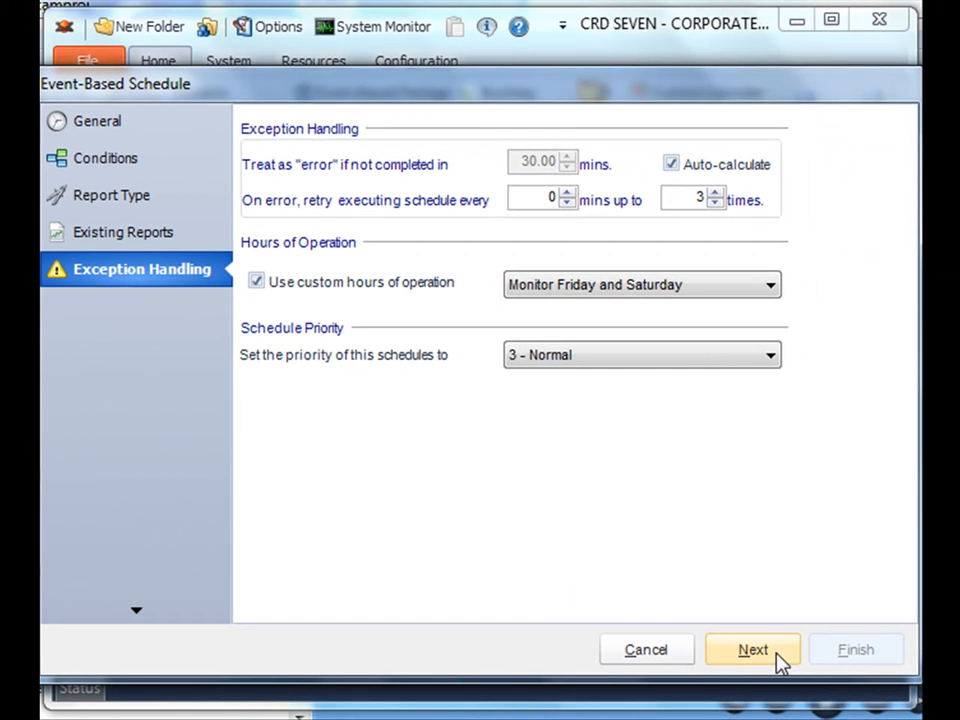
Advance to Custom Tasks and scroll through the task catalogue without adding tasks
click(754, 648)
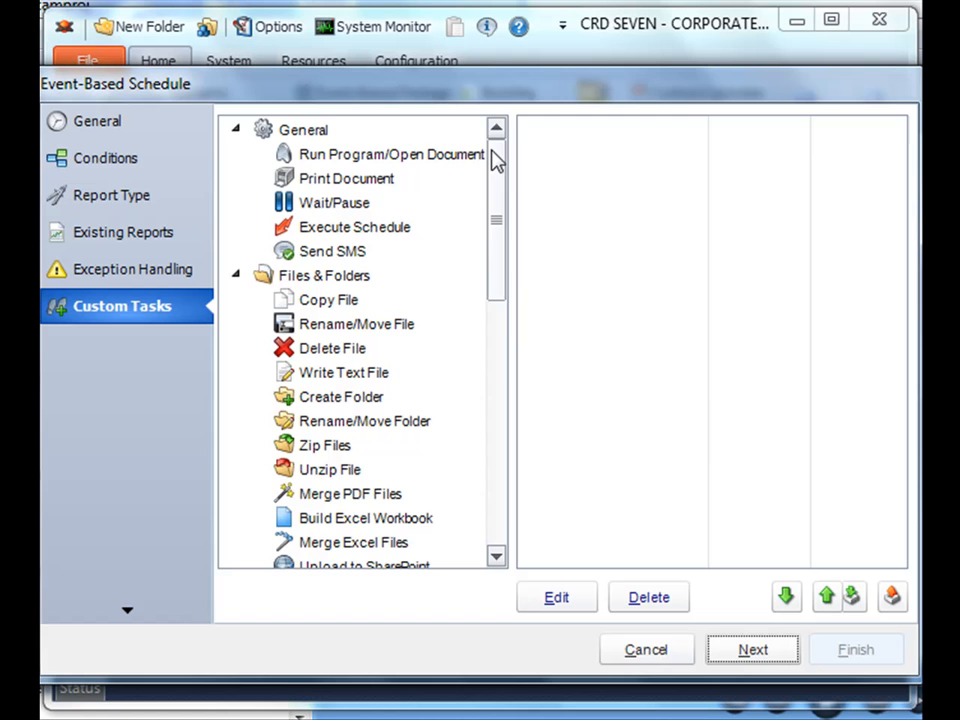
scroll(down, 3)
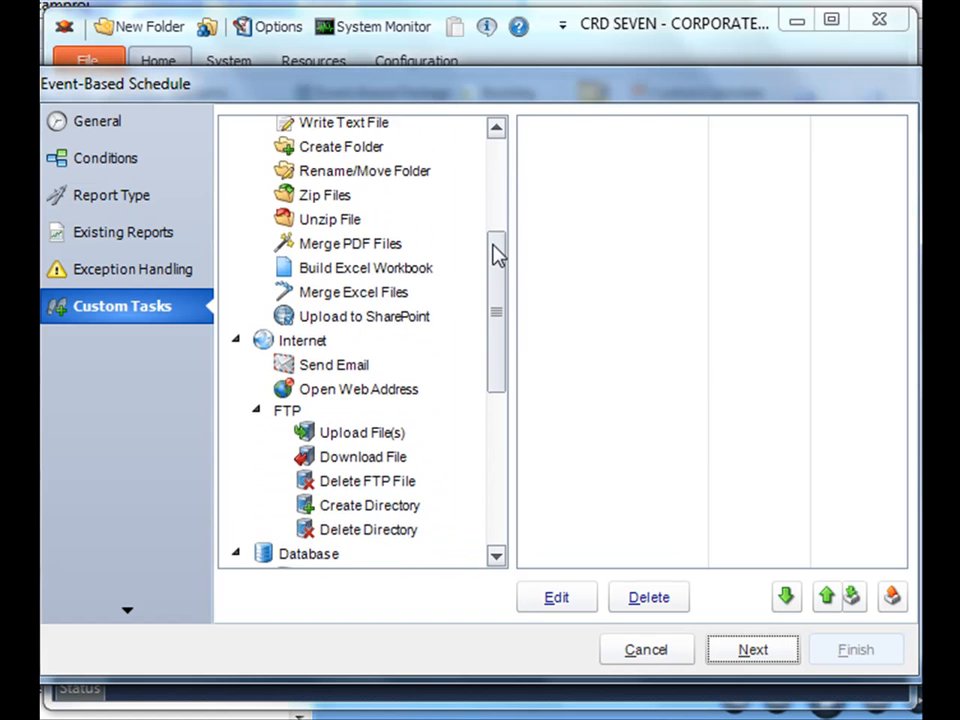
scroll(down, 3)
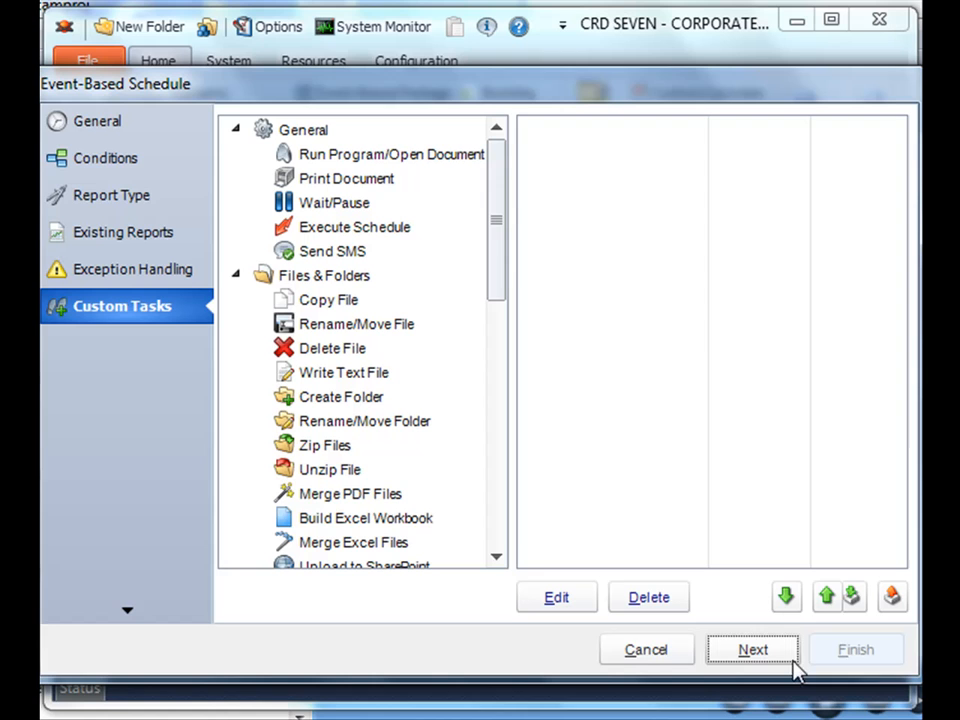
Proceed to Execution Flow, keeping Schedules → Custom Tasks selected
click(754, 649)
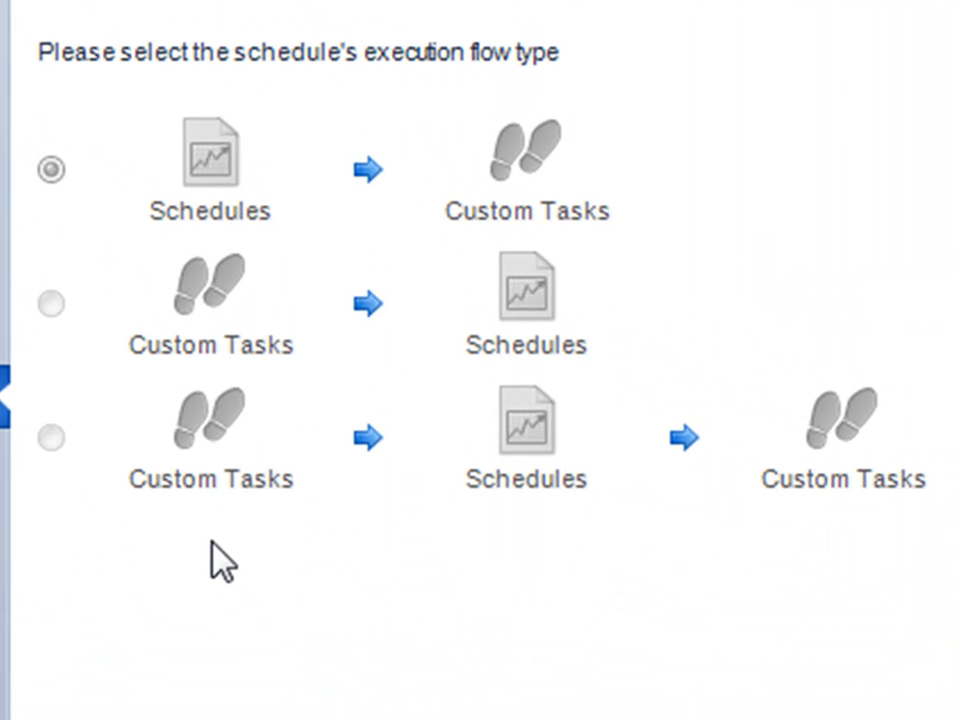
mouse_move(150, 445)
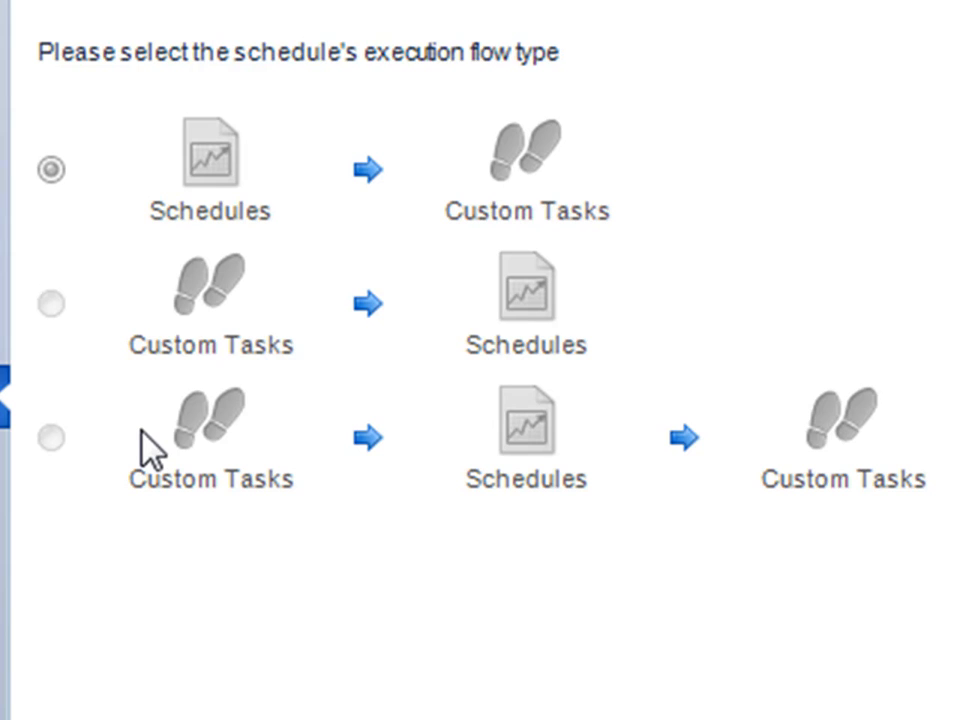
mouse_move(165, 135)
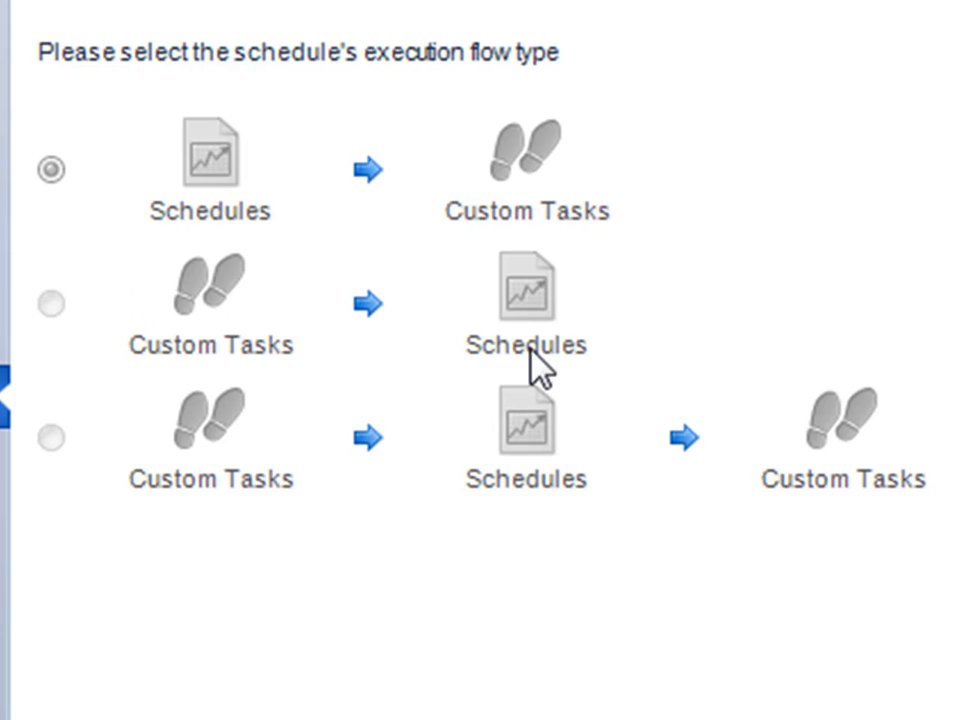
mouse_move(545, 700)
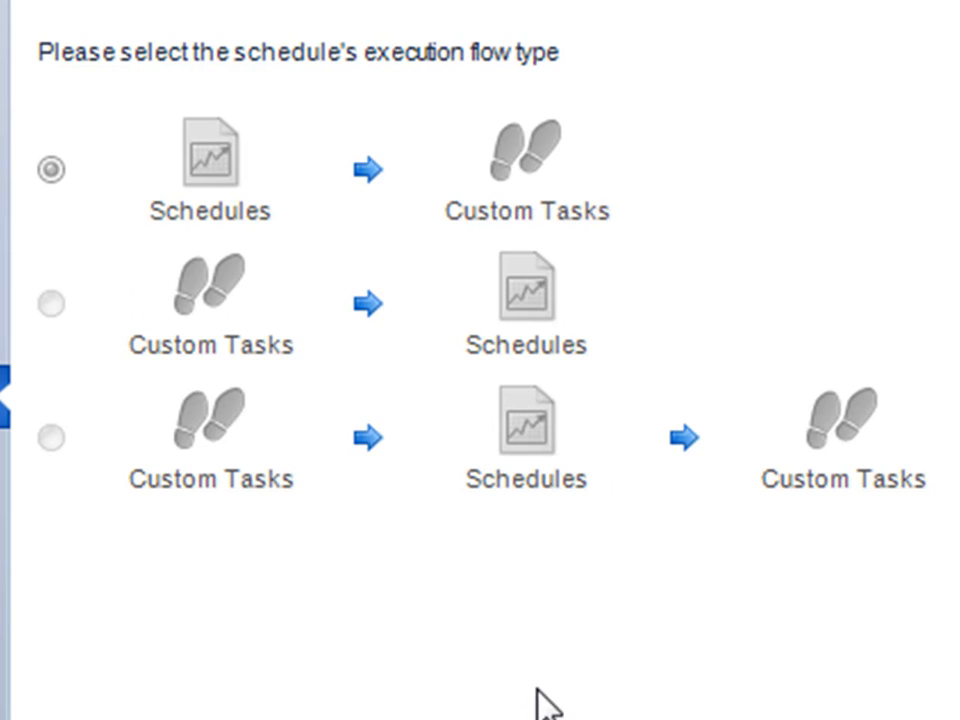
mouse_move(465, 630)
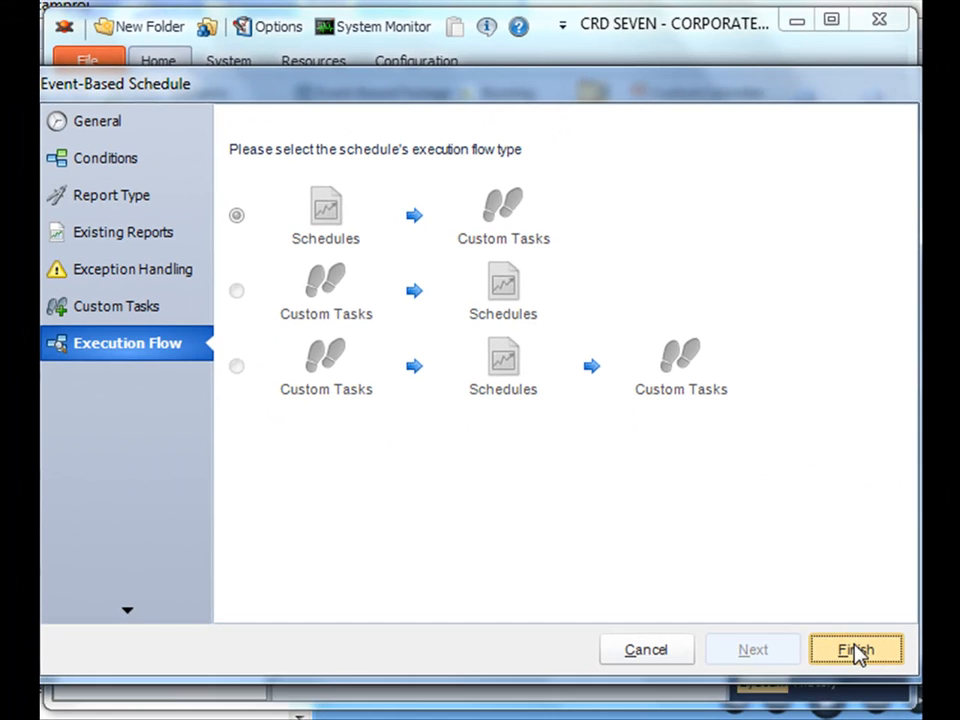
Finish the wizard and select 'If Myfile Has changed' under Demo Schedules' Event-Based Schedules
click(853, 649)
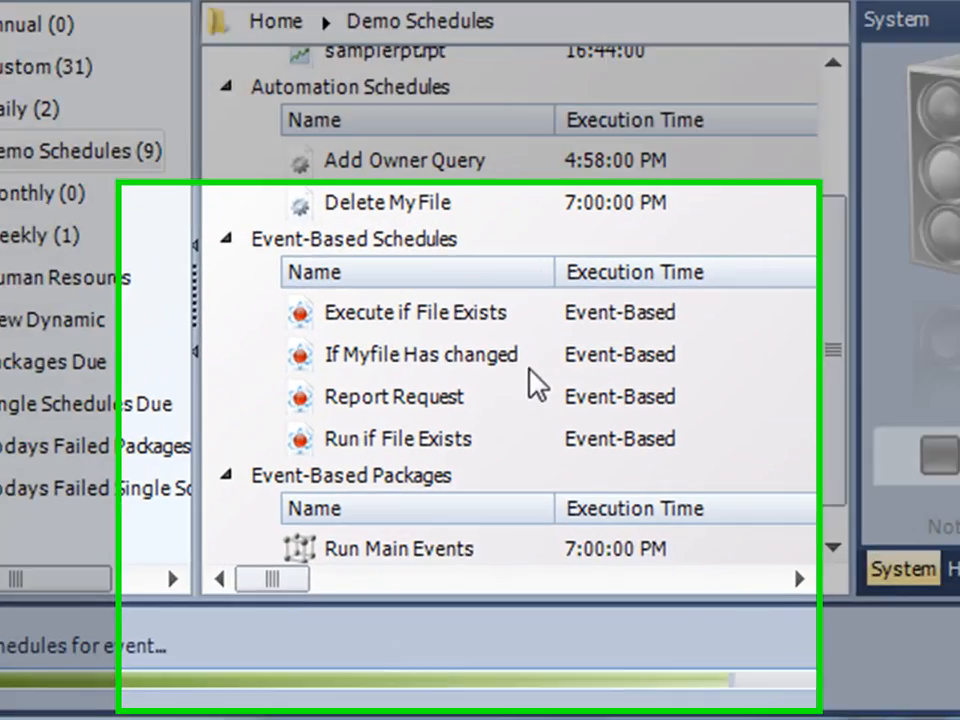
click(422, 354)
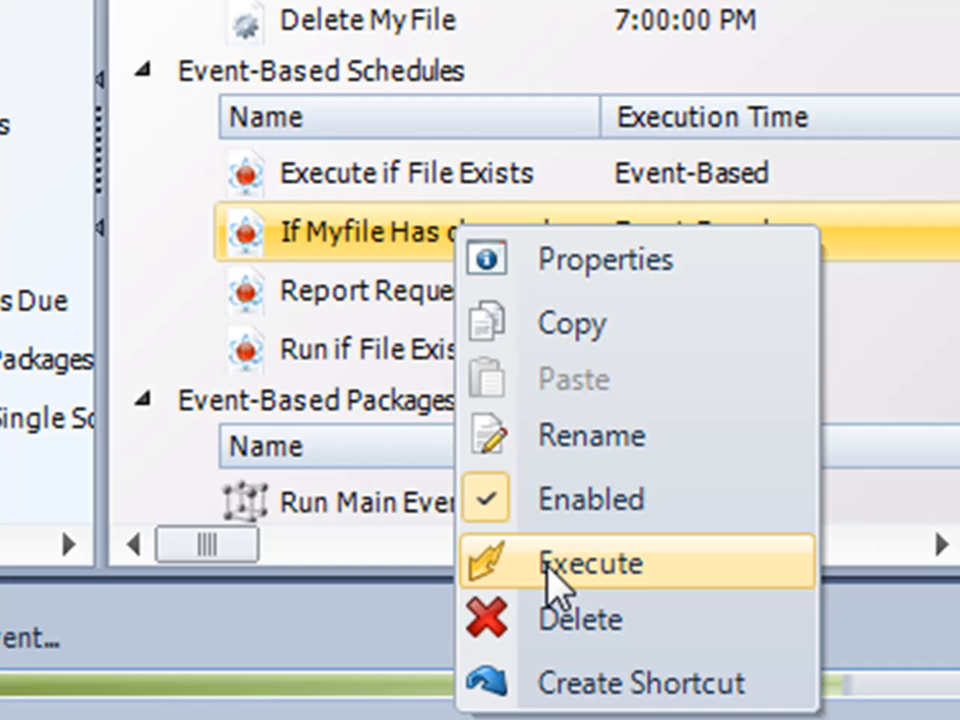
mouse_move(360, 250)
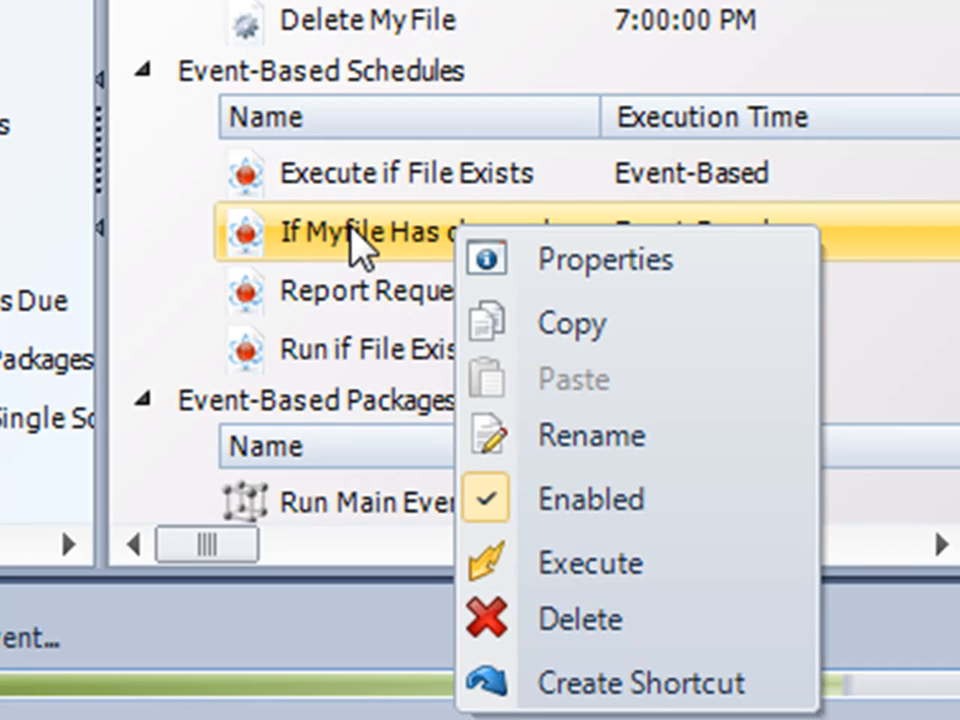